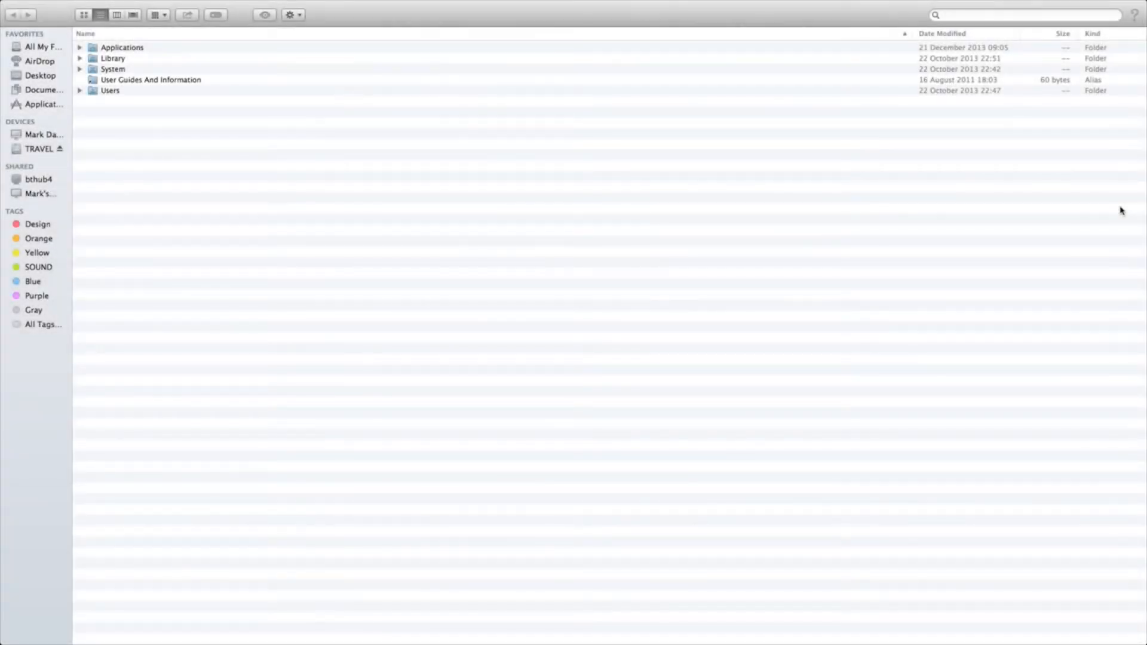
Open a new Finder window with Cmd+N, showing All My Files
{"action": "key", "text": "cmd+n"}
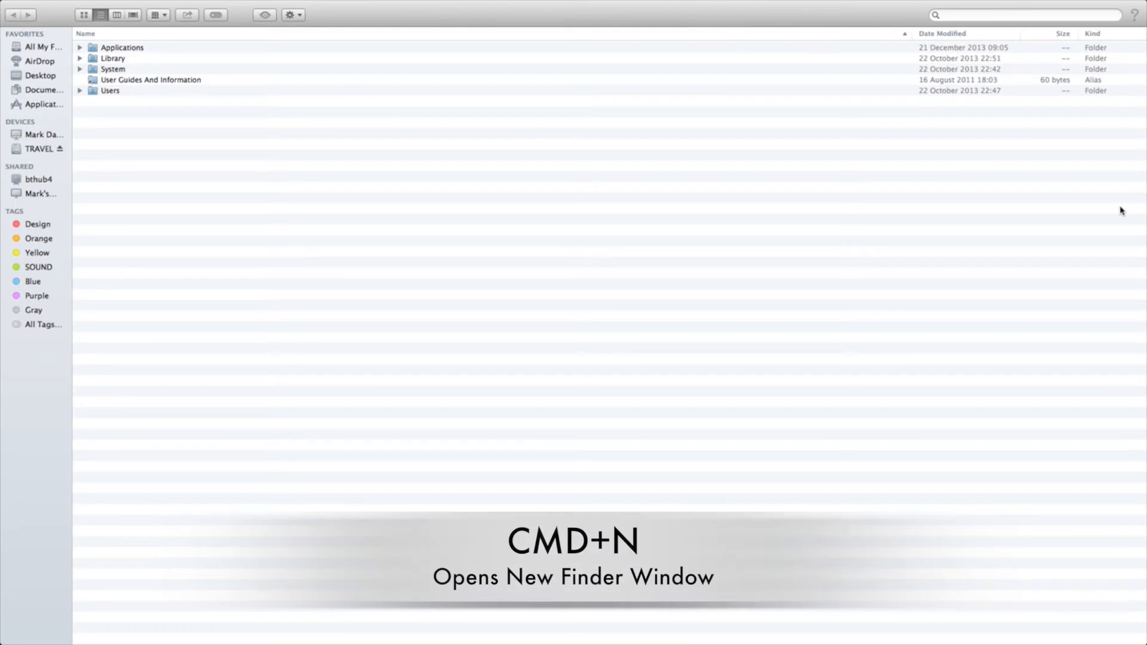
{"action": "key", "text": "cmd+n"}
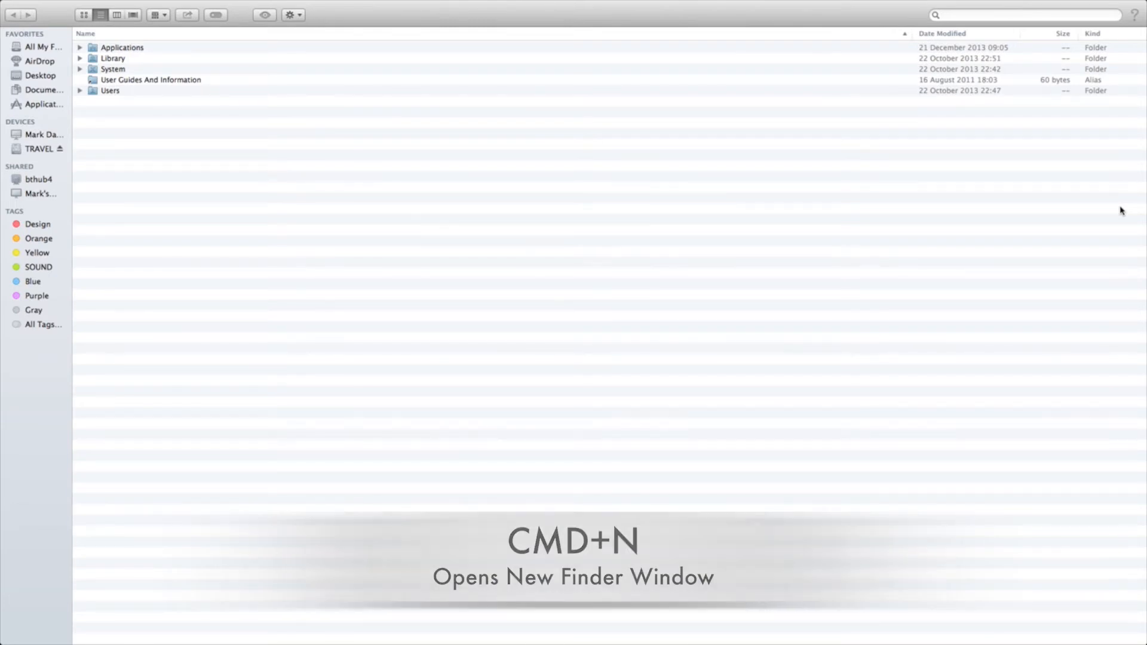
{"action": "key", "text": "cmd+n"}
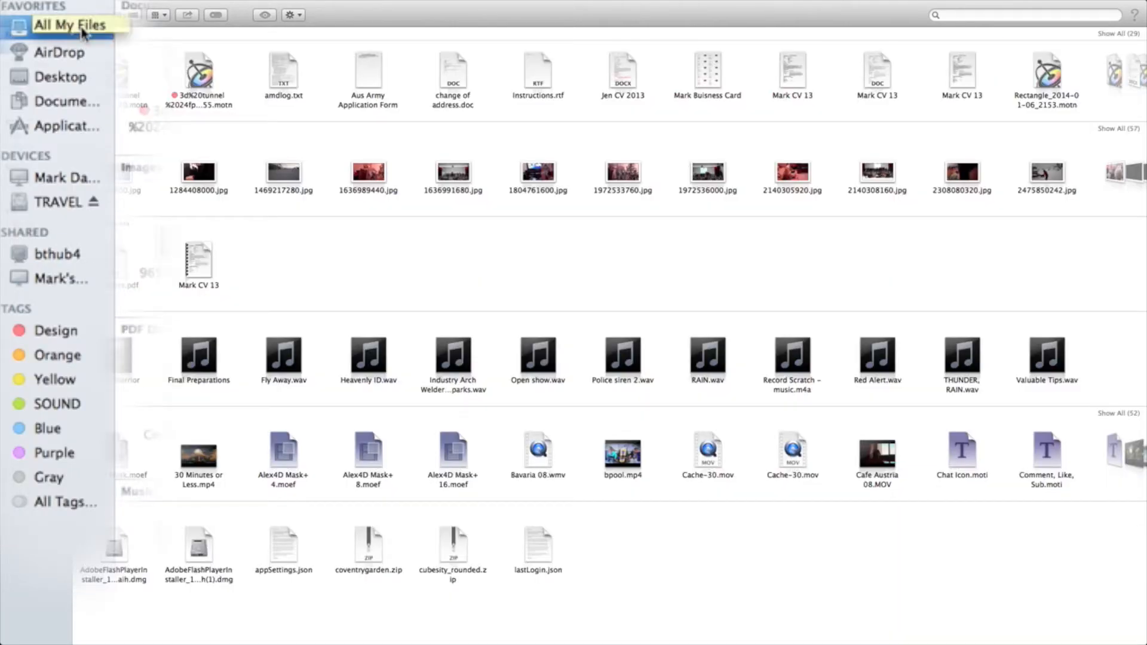
Show the computer's volumes (Macintosh HD, TRAVEL, Network) in list view with sizes
{"action": "left_click", "coordinate": [67, 175]}
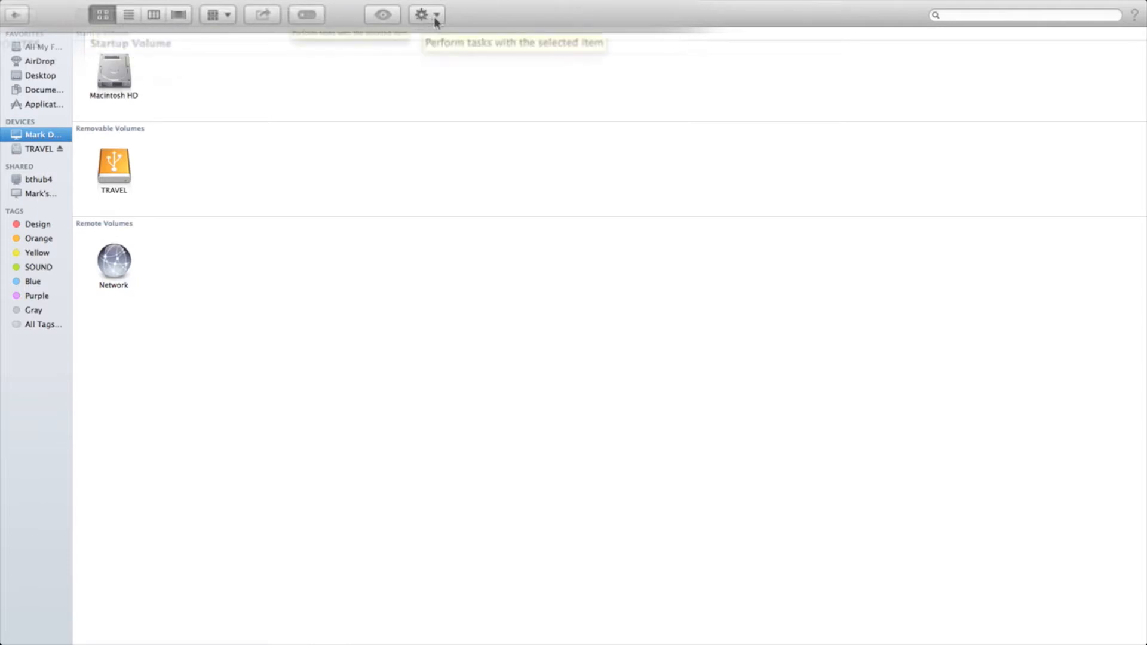
{"action": "left_click", "coordinate": [421, 14]}
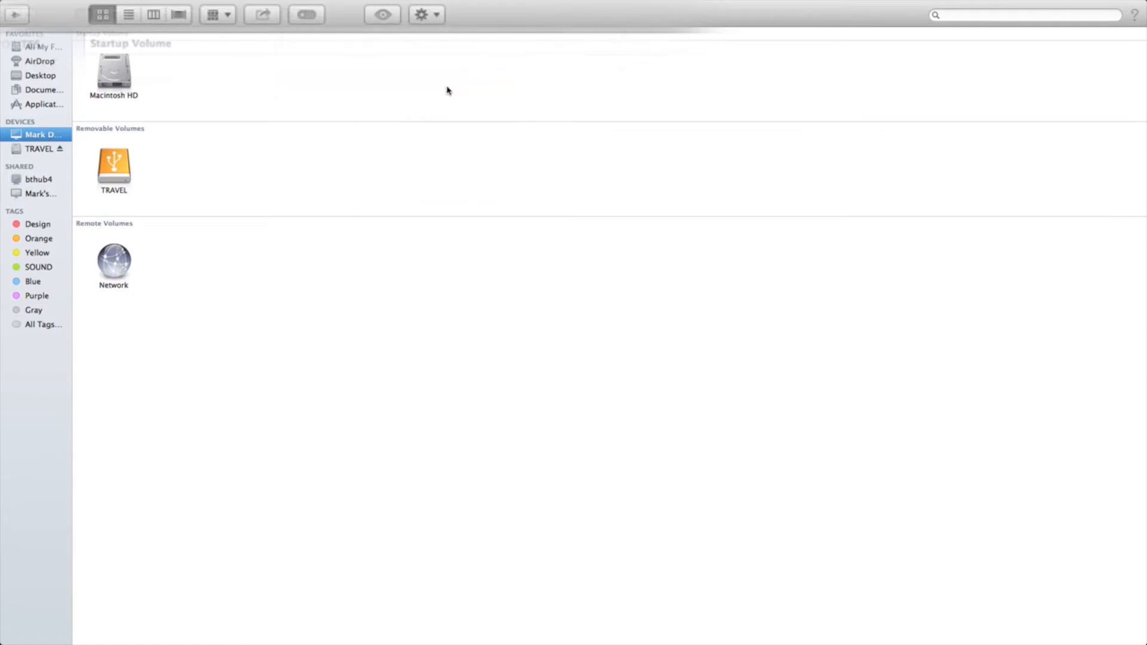
{"action": "mouse_move", "coordinate": [109, 53]}
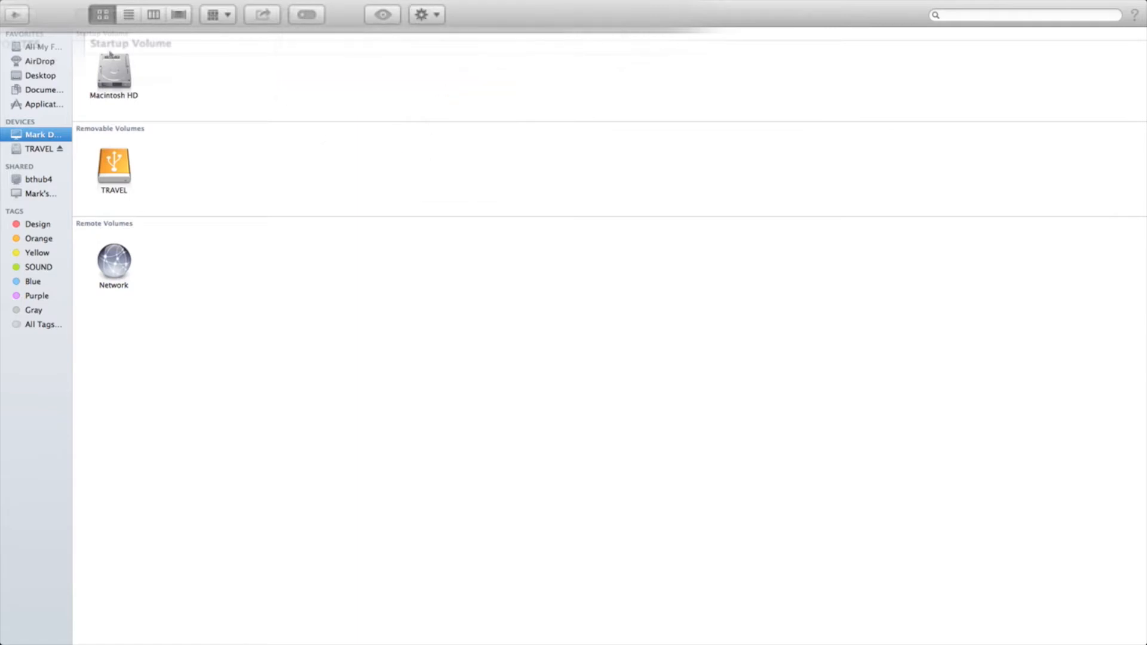
{"action": "mouse_move", "coordinate": [129, 14]}
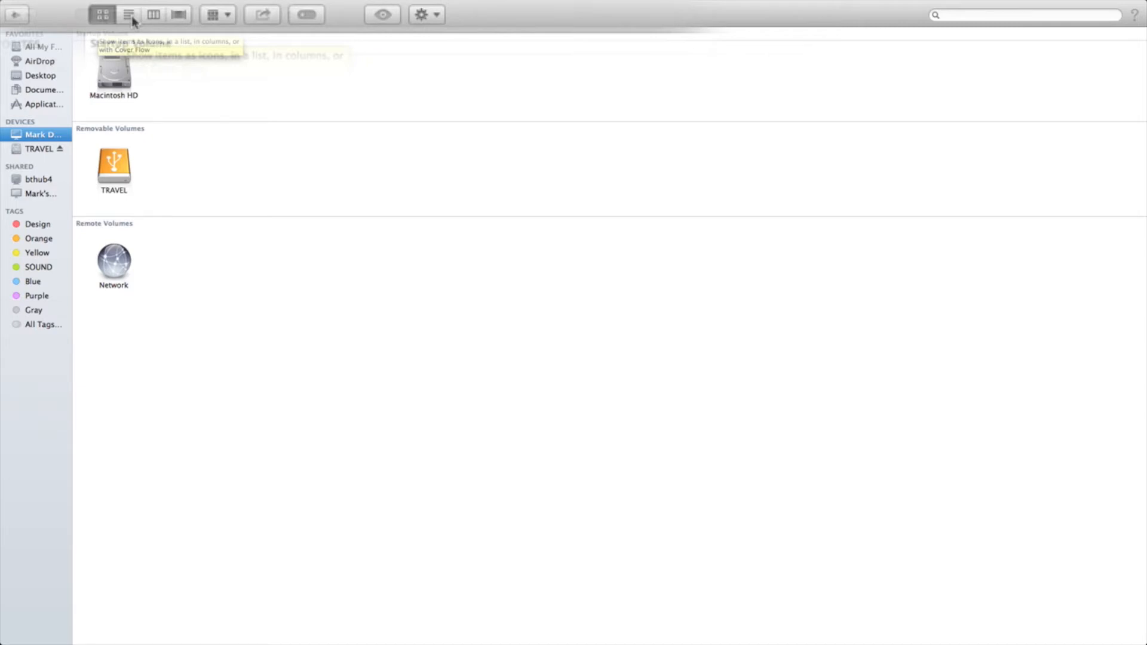
{"action": "left_click", "coordinate": [129, 13]}
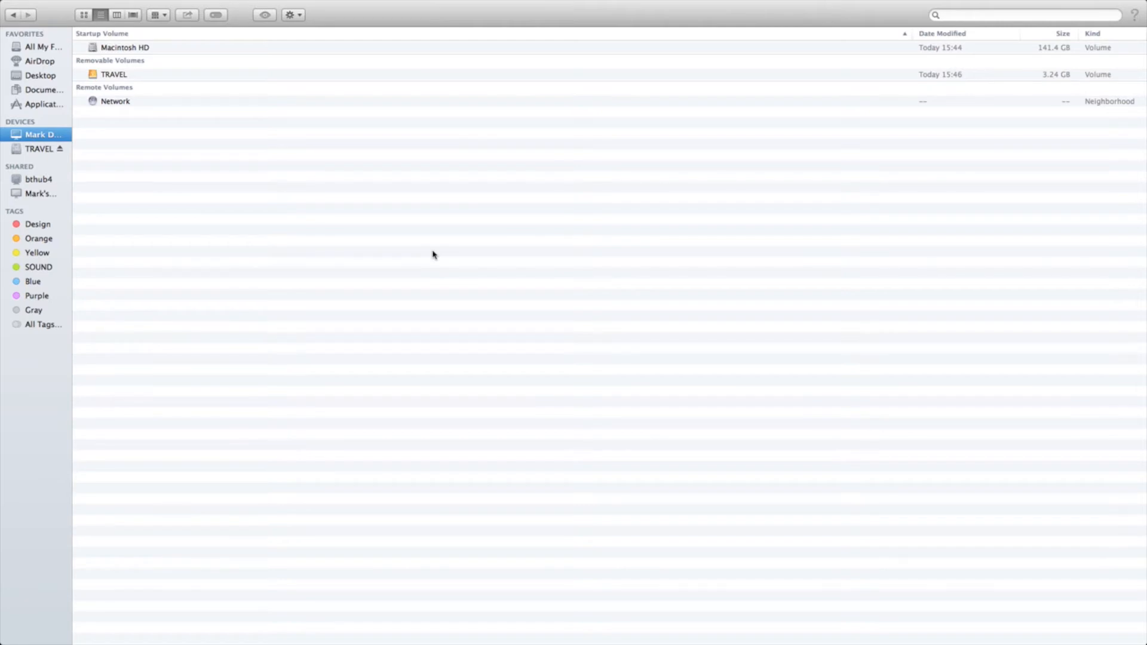
Open Macintosh HD and expand the Users and Mark home folders
{"action": "left_click", "coordinate": [124, 48]}
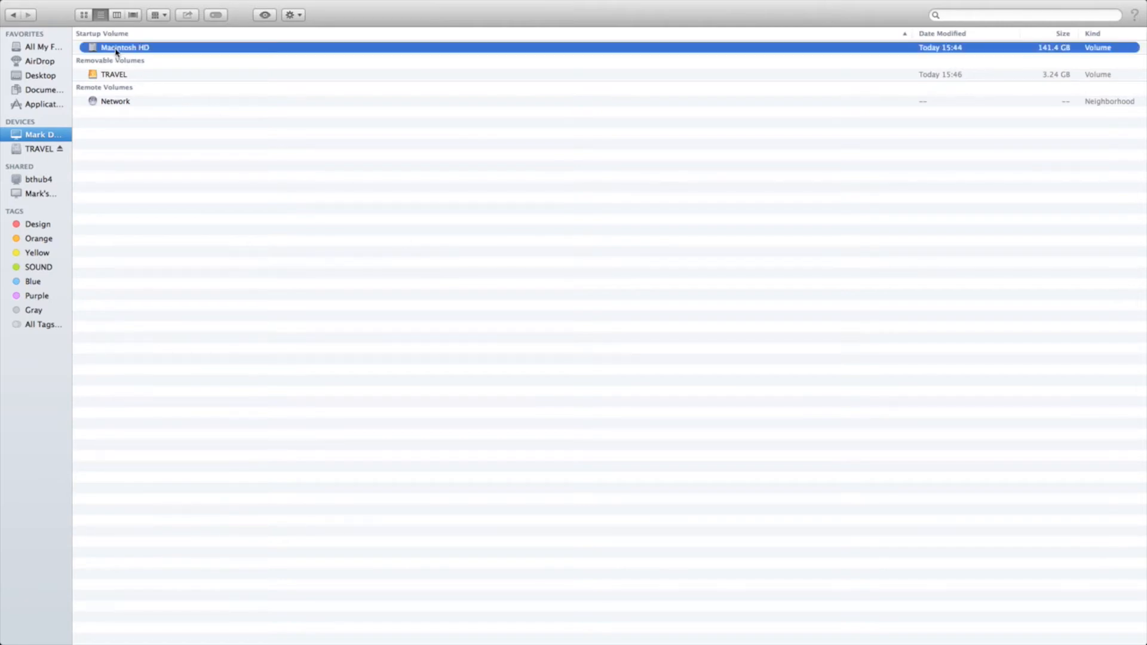
{"action": "double_click", "coordinate": [125, 46]}
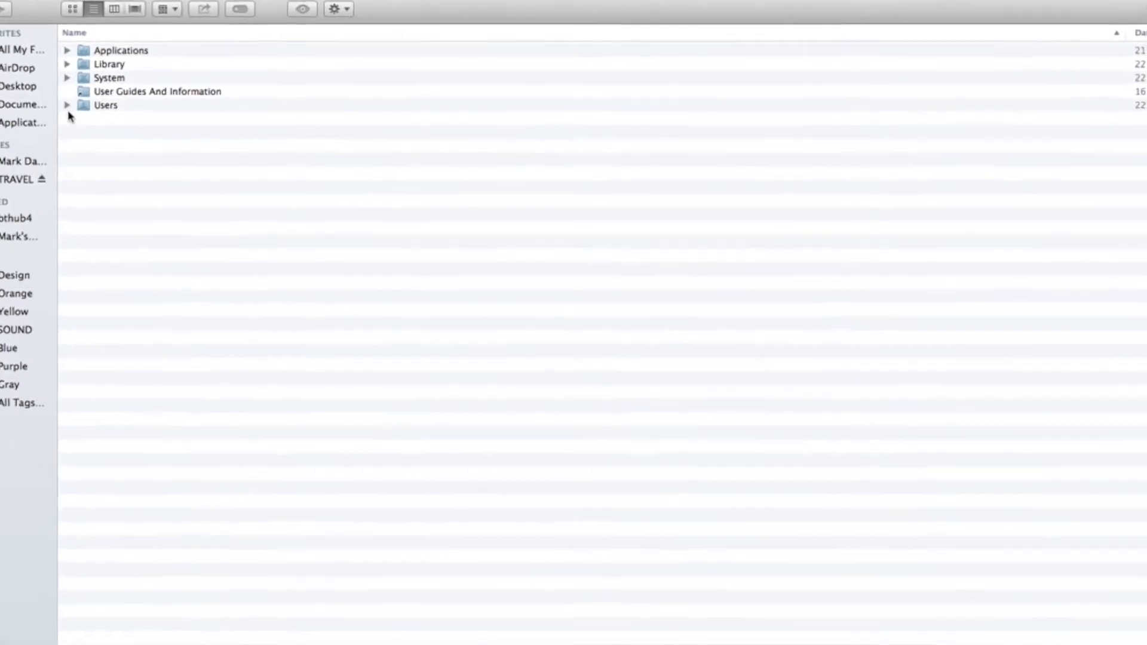
{"action": "left_click", "coordinate": [66, 104]}
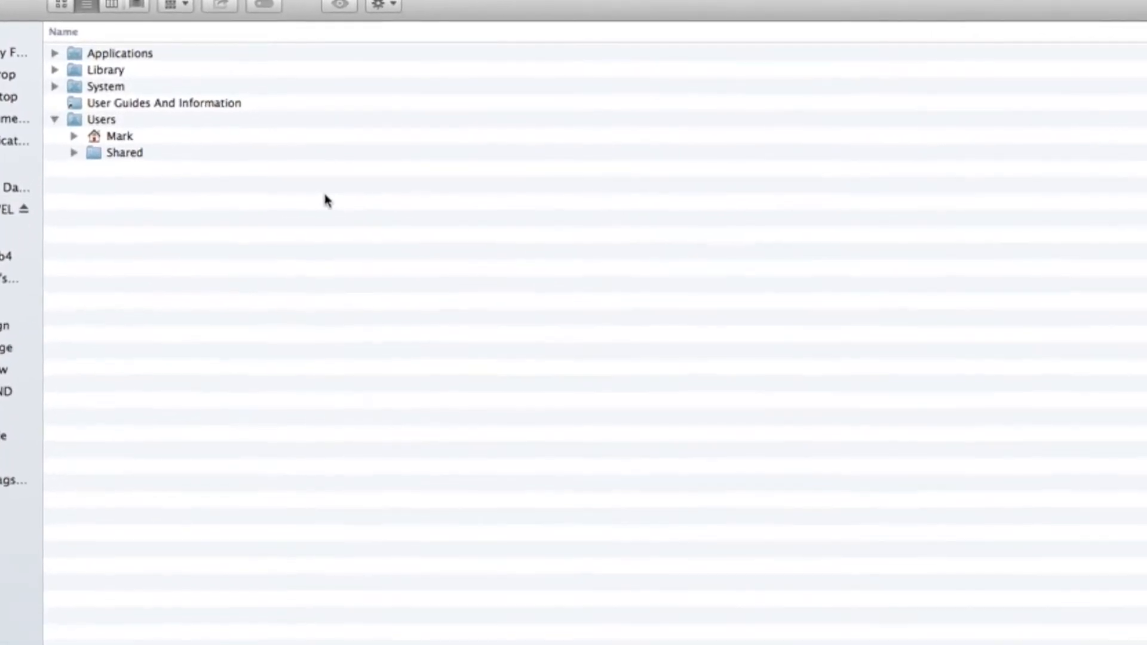
{"action": "left_click", "coordinate": [73, 135]}
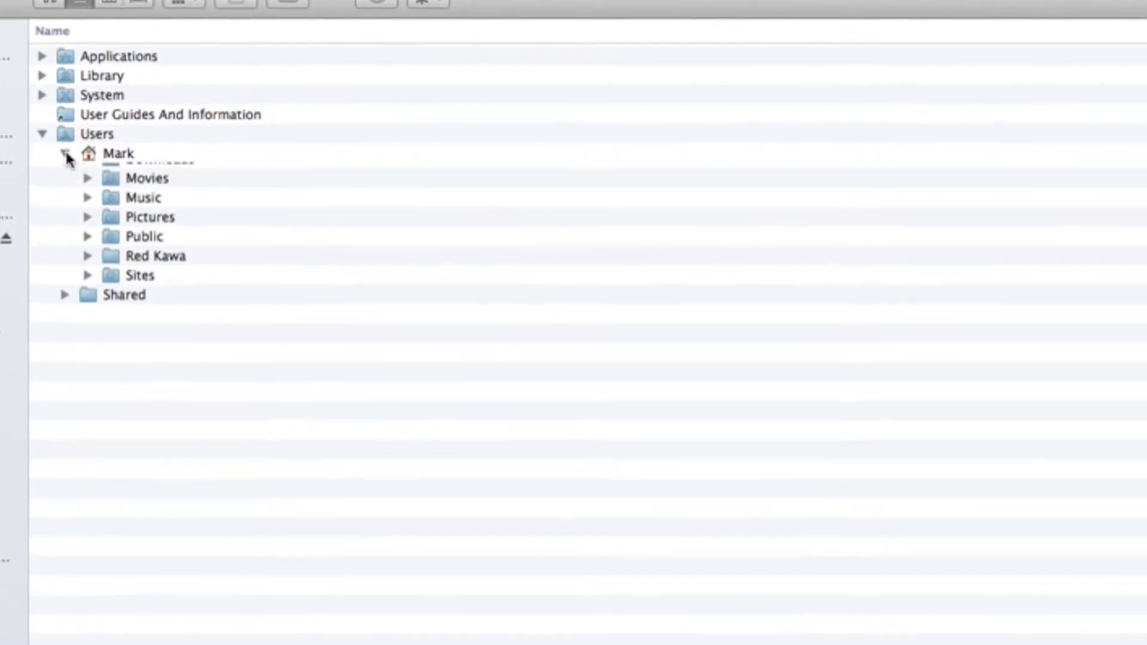
{"action": "left_click", "coordinate": [66, 154]}
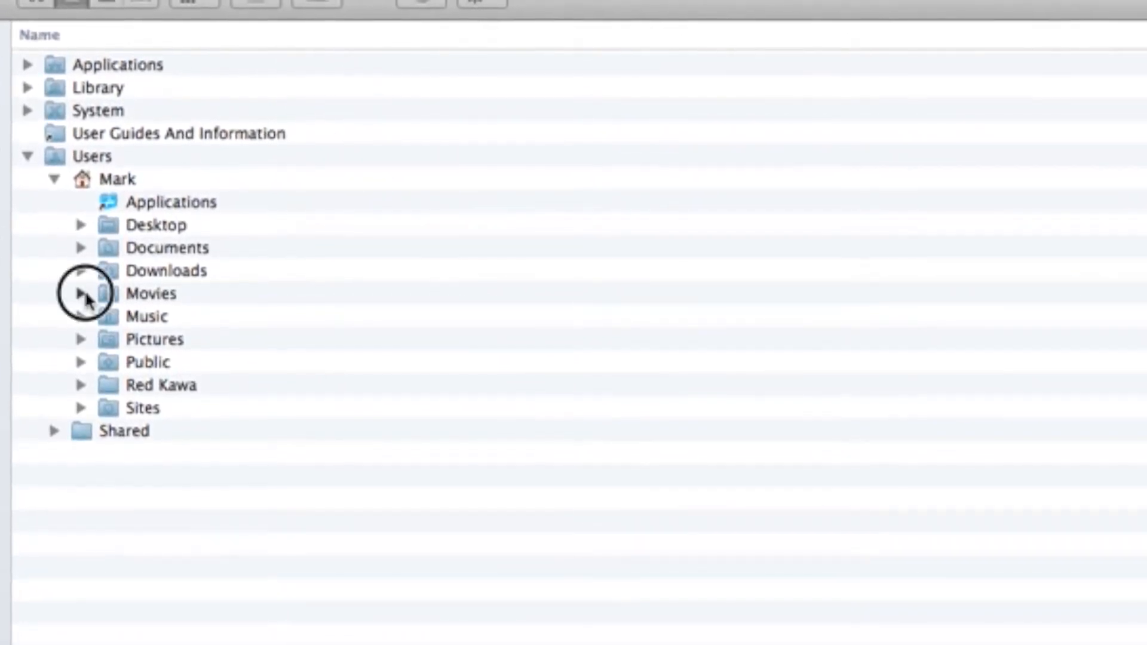
Expand Movies and select the Motion Templates folder
{"action": "left_click", "coordinate": [82, 293]}
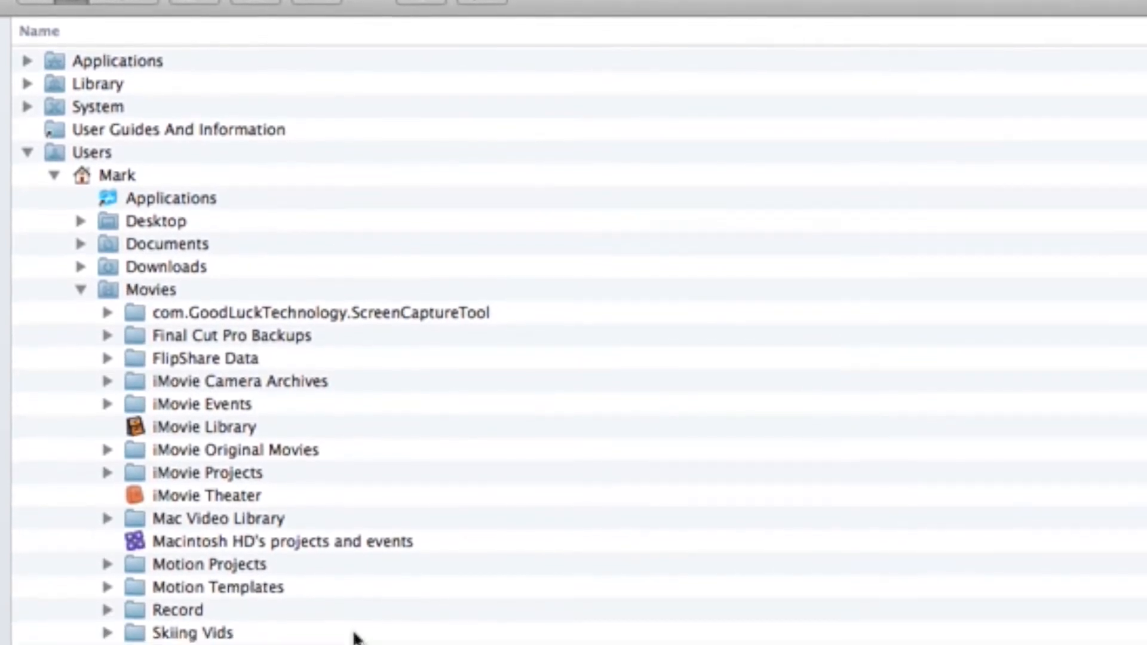
{"action": "scroll", "scroll_direction": "down", "scroll_amount": 3}
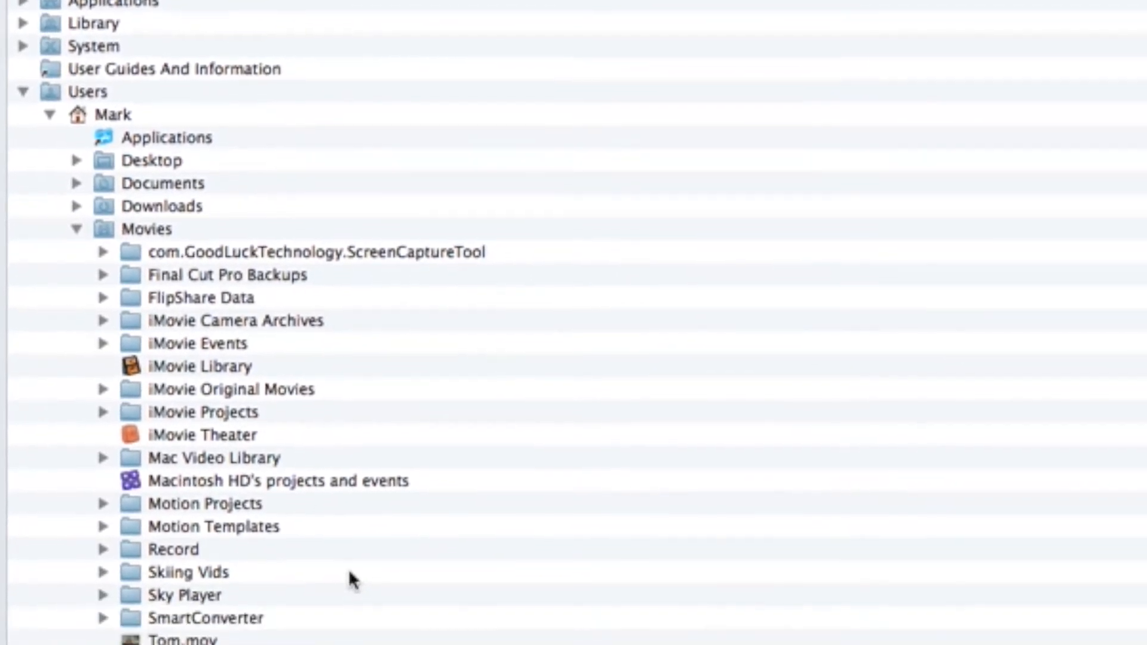
{"action": "scroll", "scroll_direction": "down", "scroll_amount": 3}
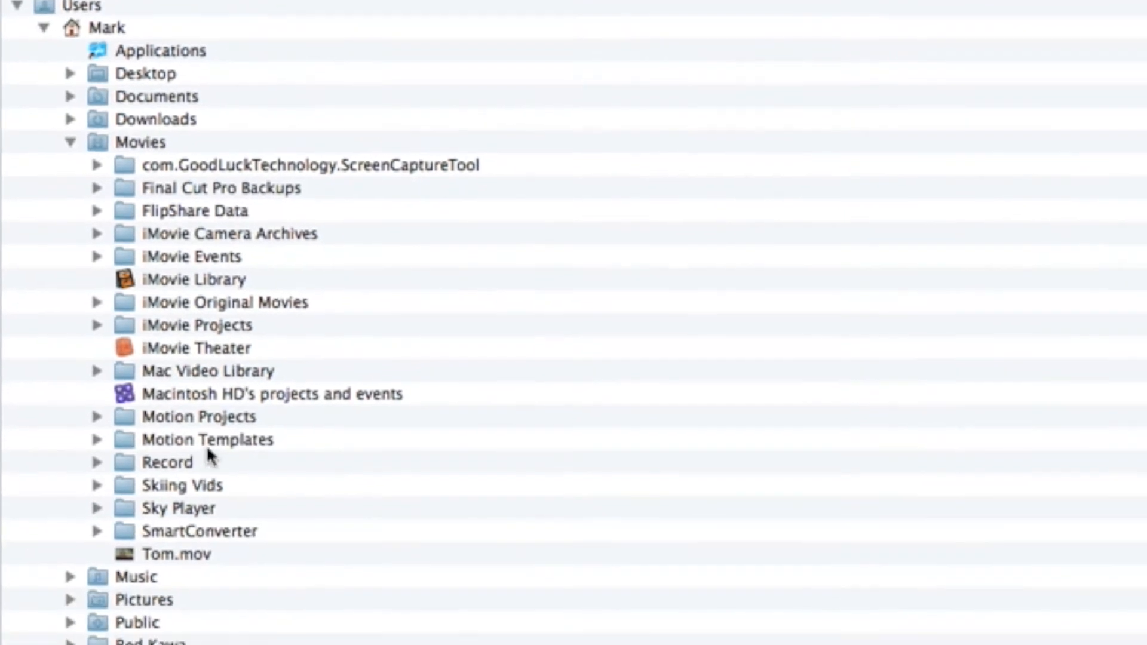
{"action": "left_click", "coordinate": [207, 439]}
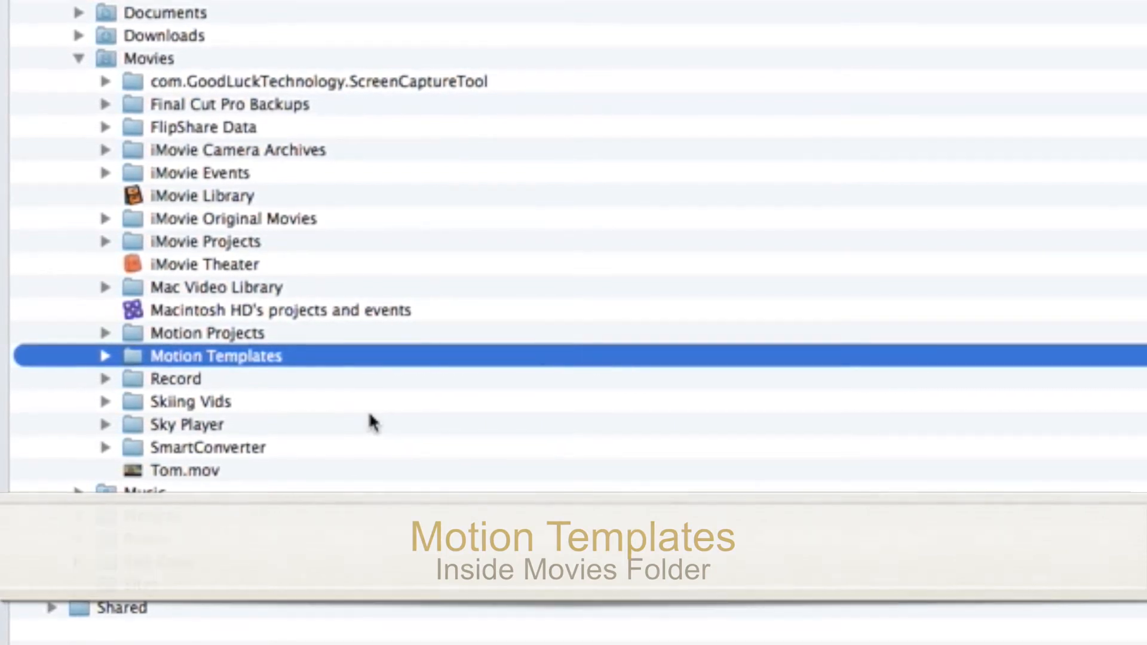
{"action": "left_click", "coordinate": [105, 356]}
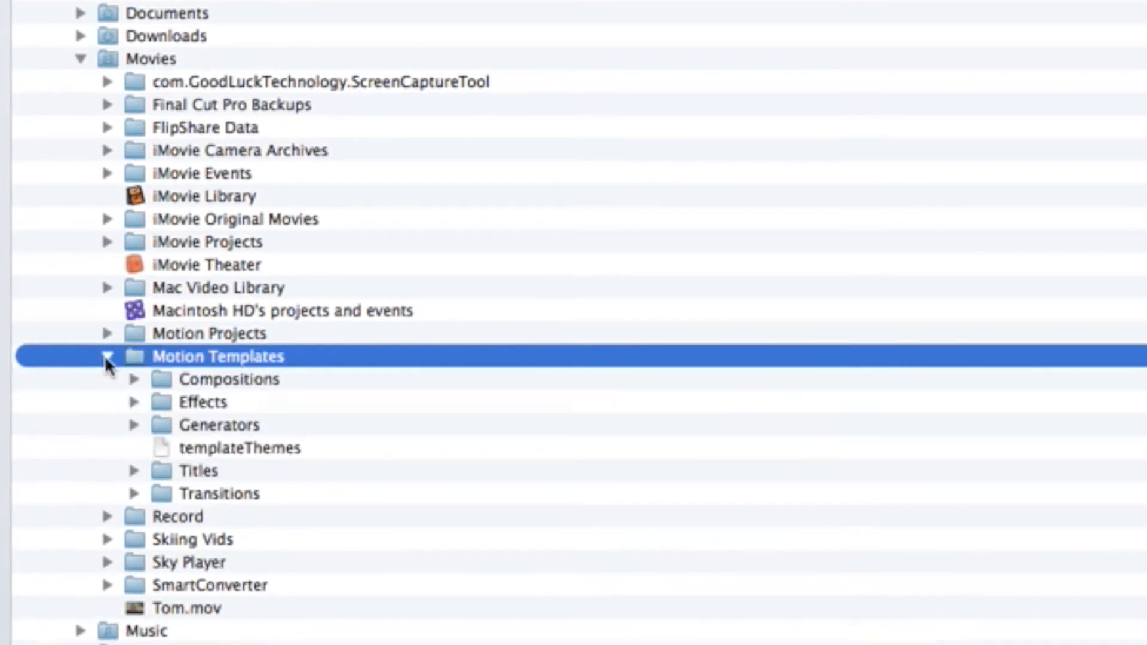
{"action": "mouse_move", "coordinate": [482, 410]}
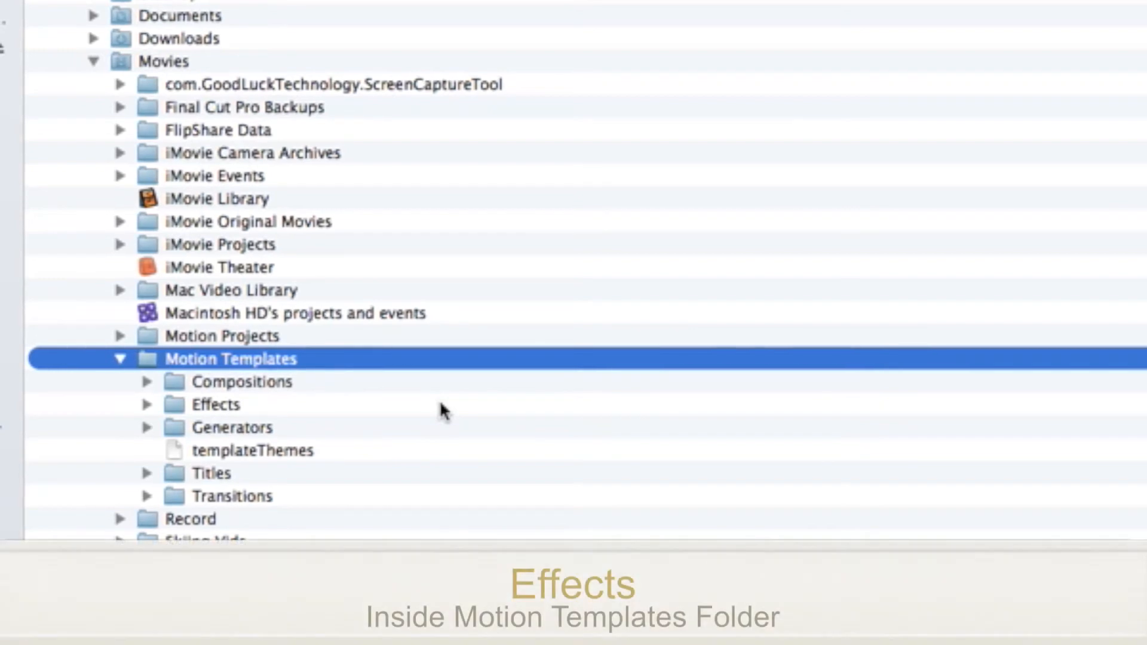
{"action": "mouse_move", "coordinate": [248, 439]}
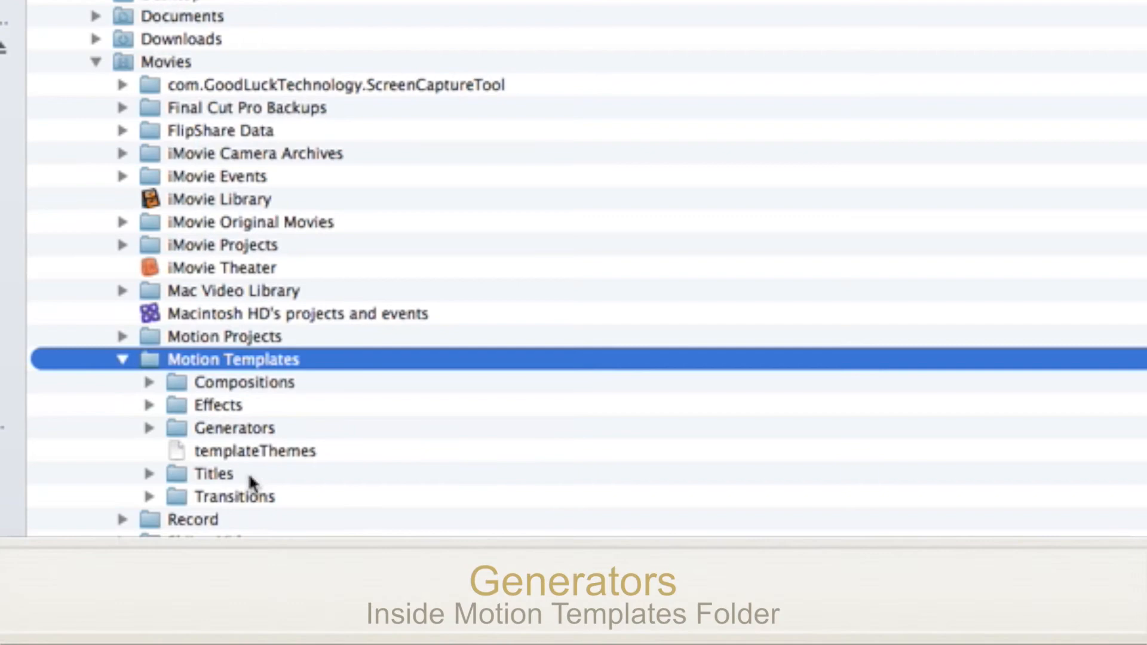
{"action": "mouse_move", "coordinate": [219, 481]}
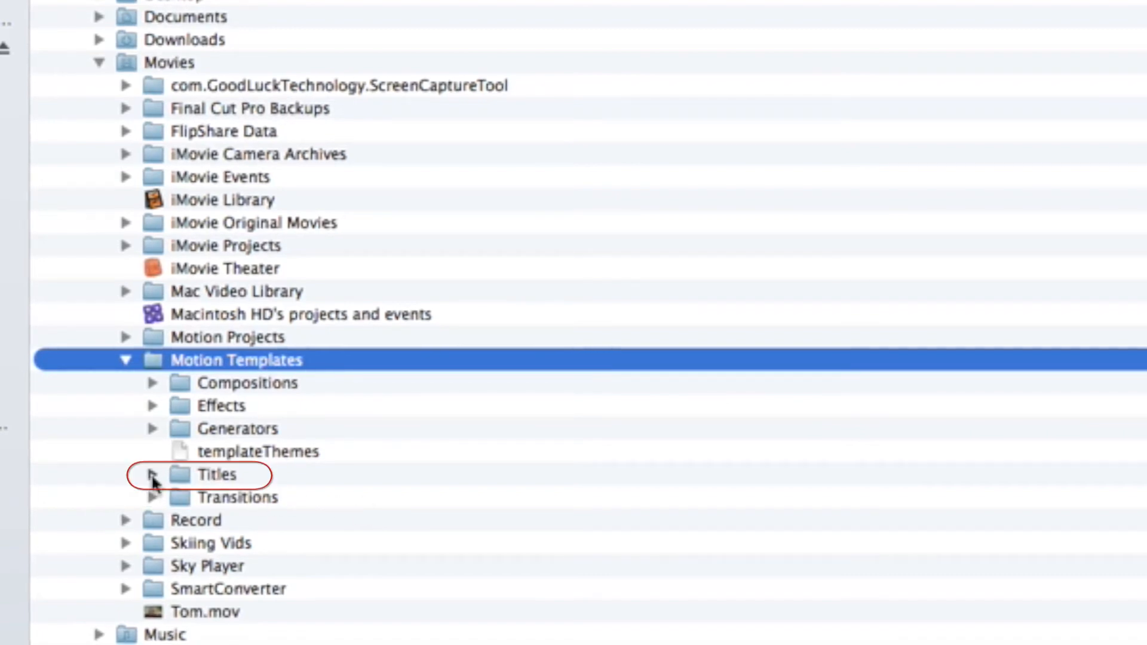
Expand the Titles folder in Motion Templates, revealing RGB HOUSE
{"action": "left_click", "coordinate": [151, 474]}
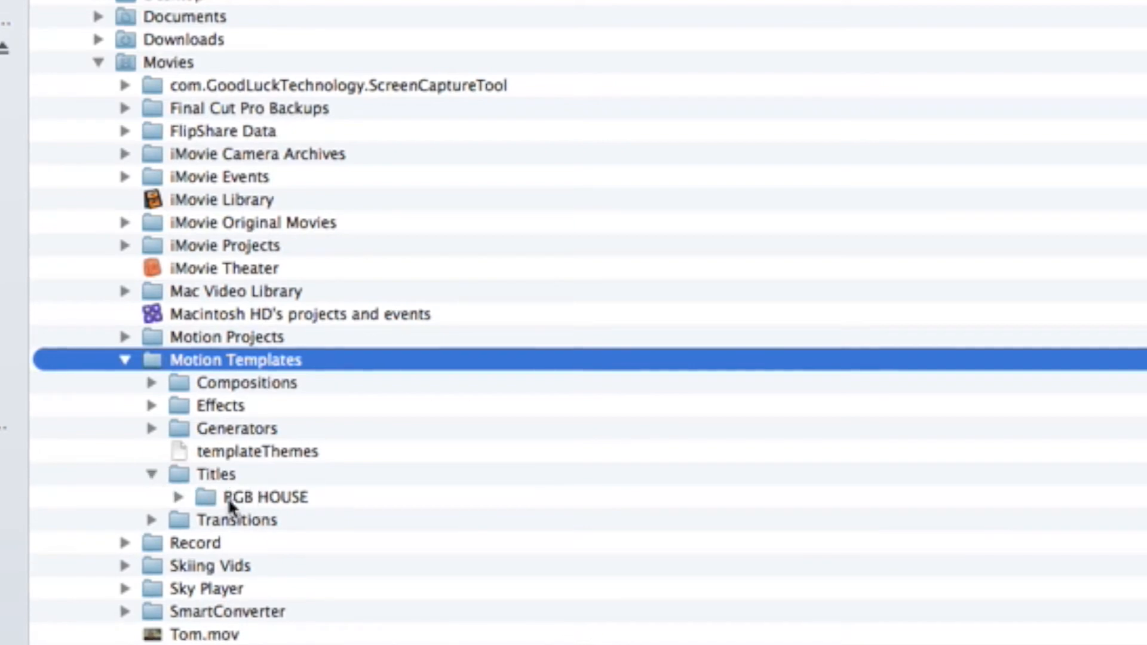
{"action": "mouse_move", "coordinate": [413, 556]}
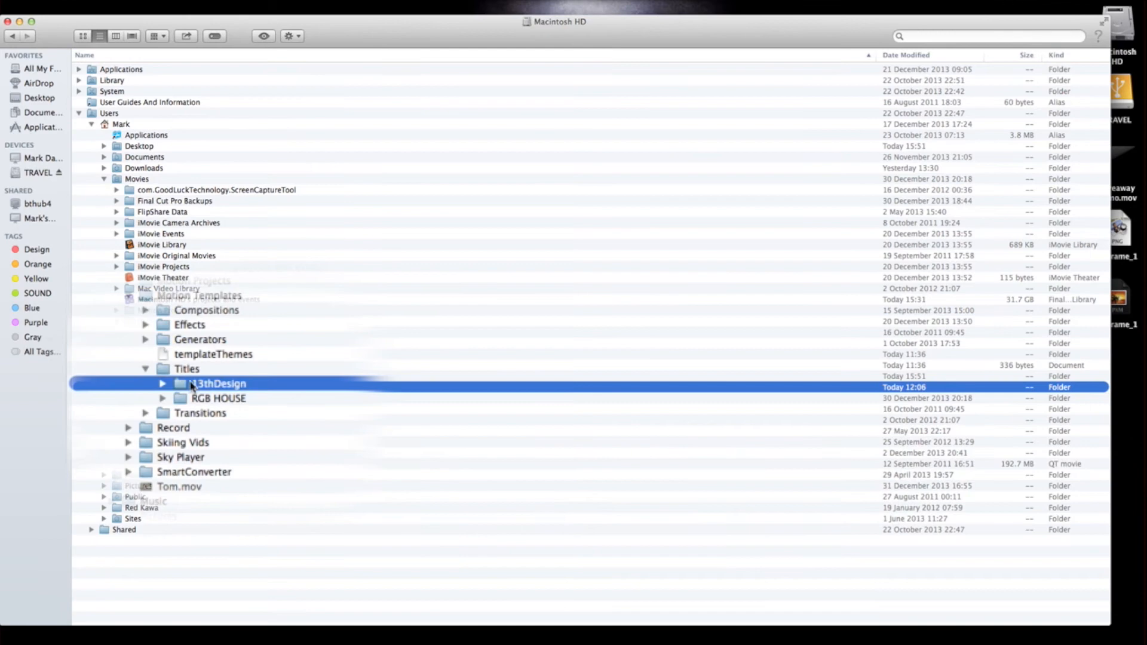
Check 13thDesign's Blue Buttons, Buttons and Lower Thirds, then collapse Titles, home and Users
{"action": "left_click", "coordinate": [162, 383]}
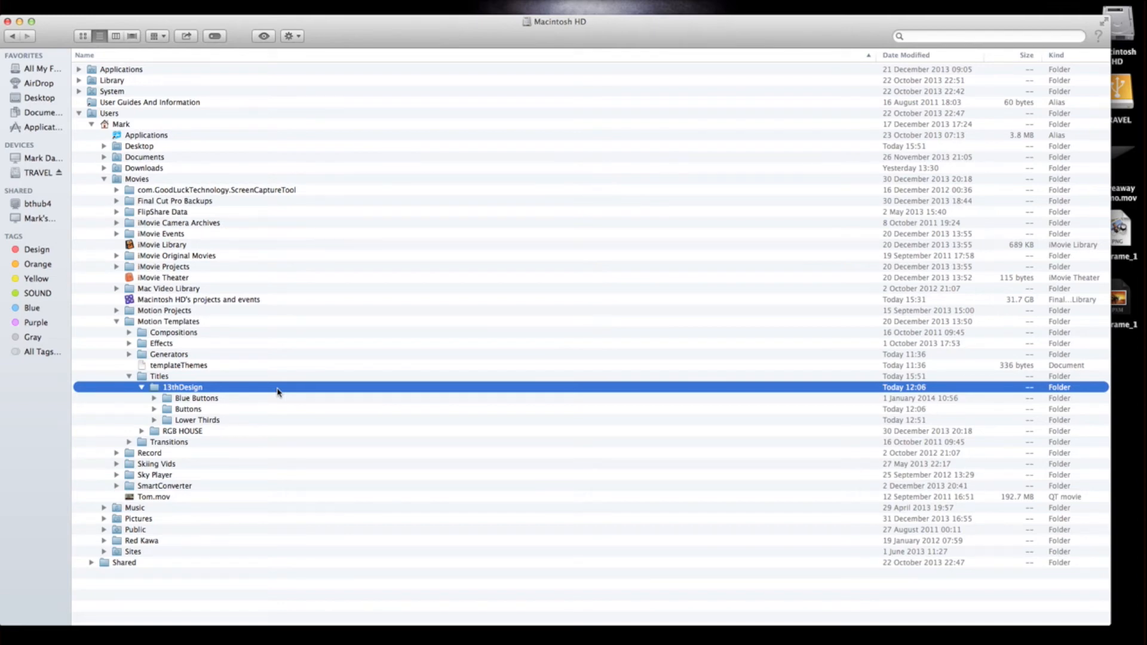
{"action": "left_click", "coordinate": [141, 387]}
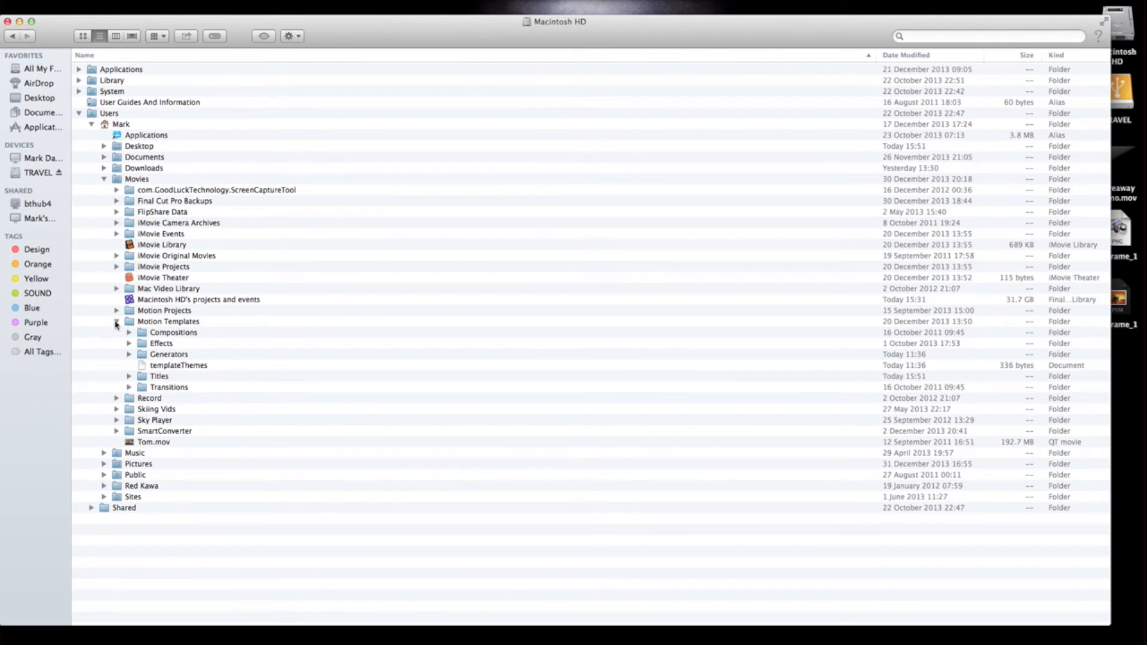
{"action": "left_click", "coordinate": [105, 179]}
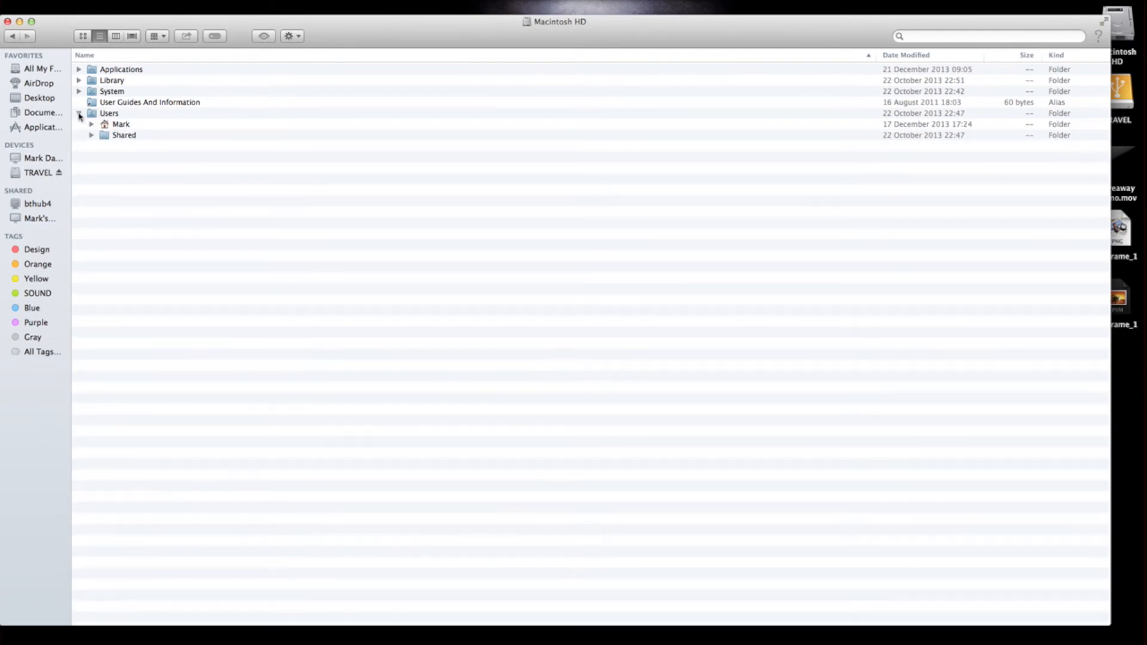
{"action": "left_click", "coordinate": [78, 113]}
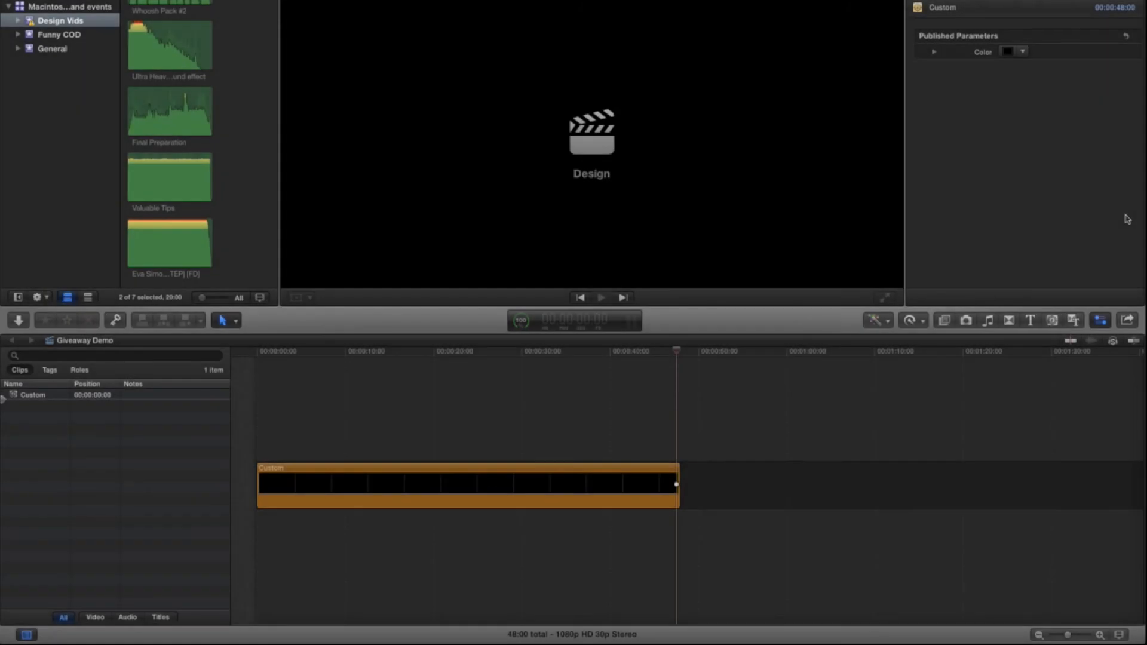
{"action": "mouse_move", "coordinate": [1052, 320]}
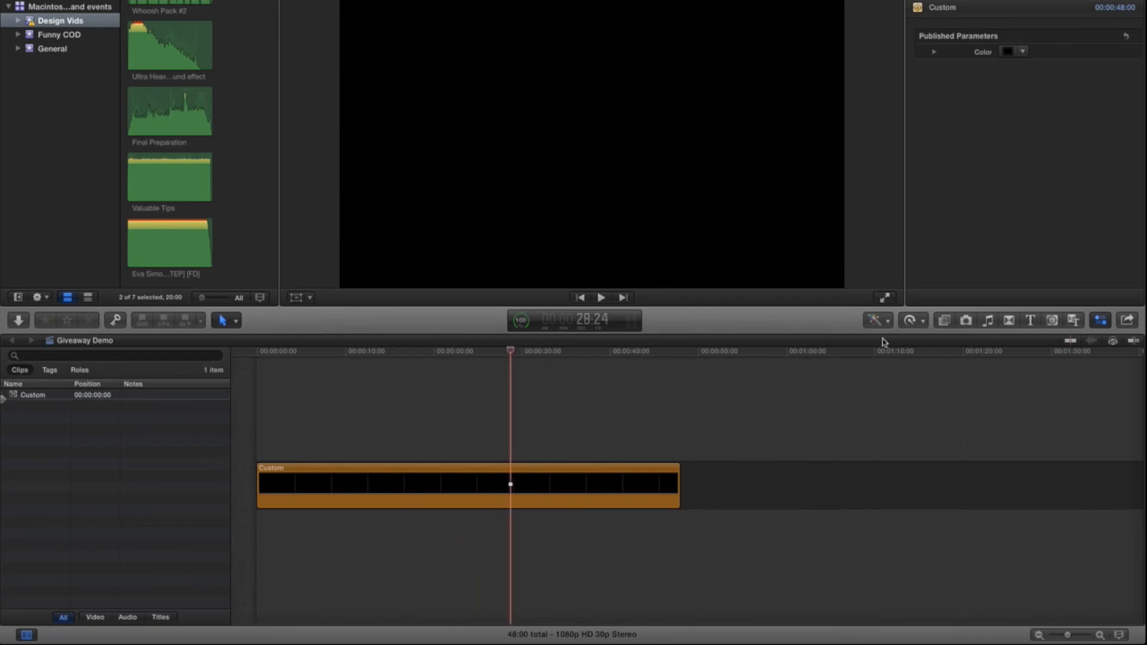
Open the Effects browser, then the Titles browser listing 13thDesign and RGB HOUSE
{"action": "left_click", "coordinate": [1030, 320]}
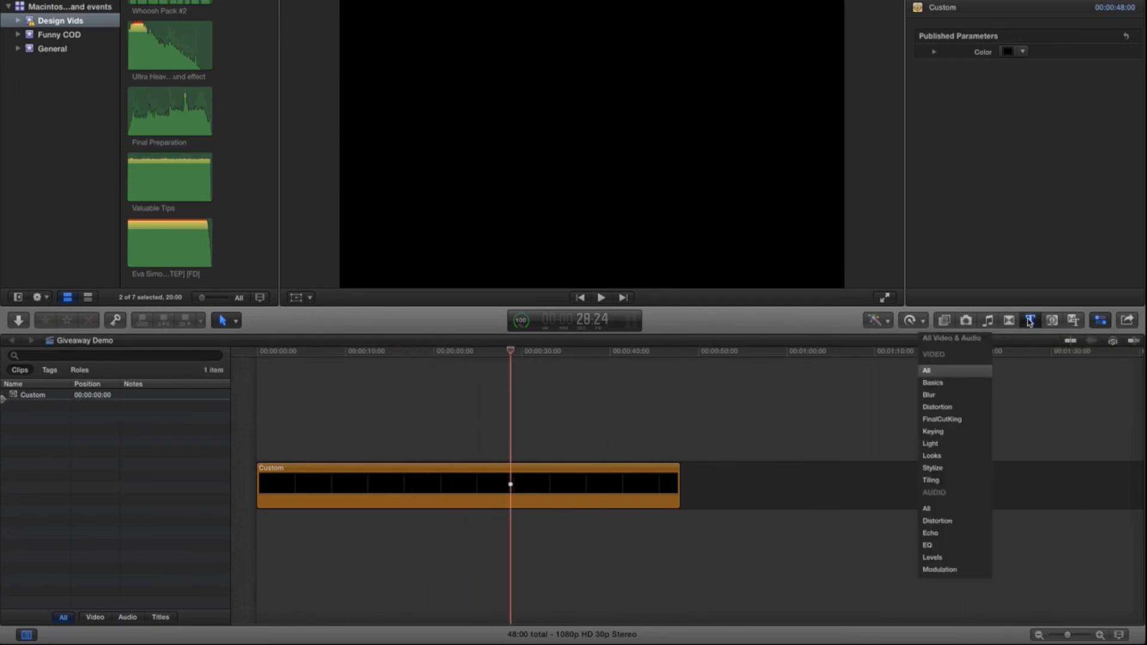
{"action": "left_click", "coordinate": [1011, 260]}
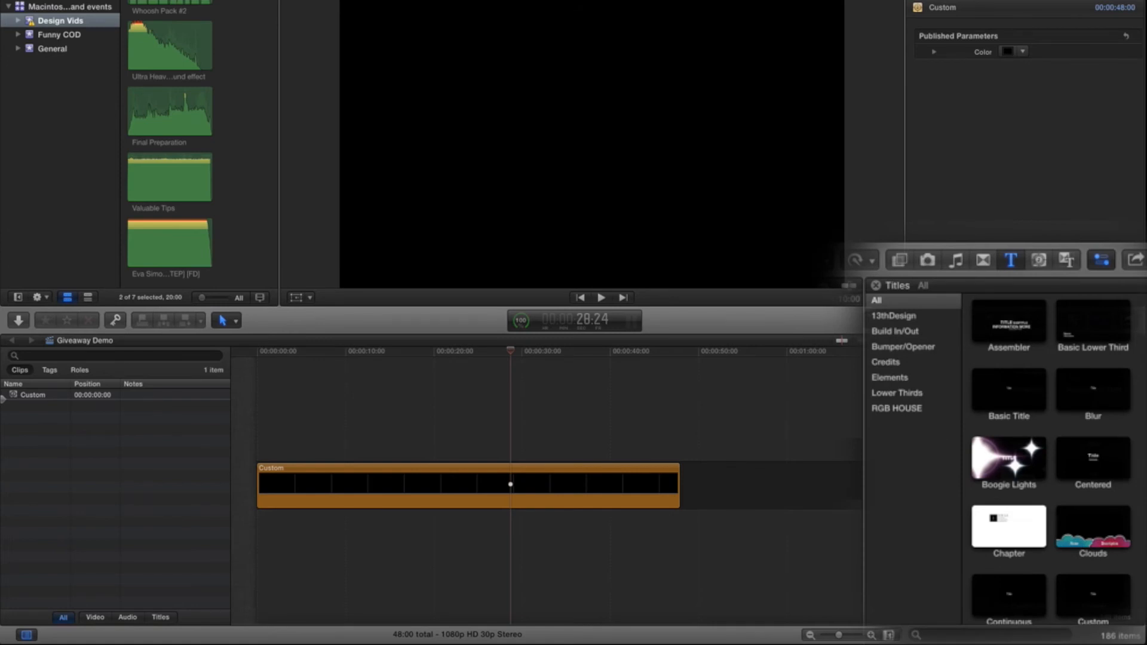
{"action": "mouse_move", "coordinate": [913, 352]}
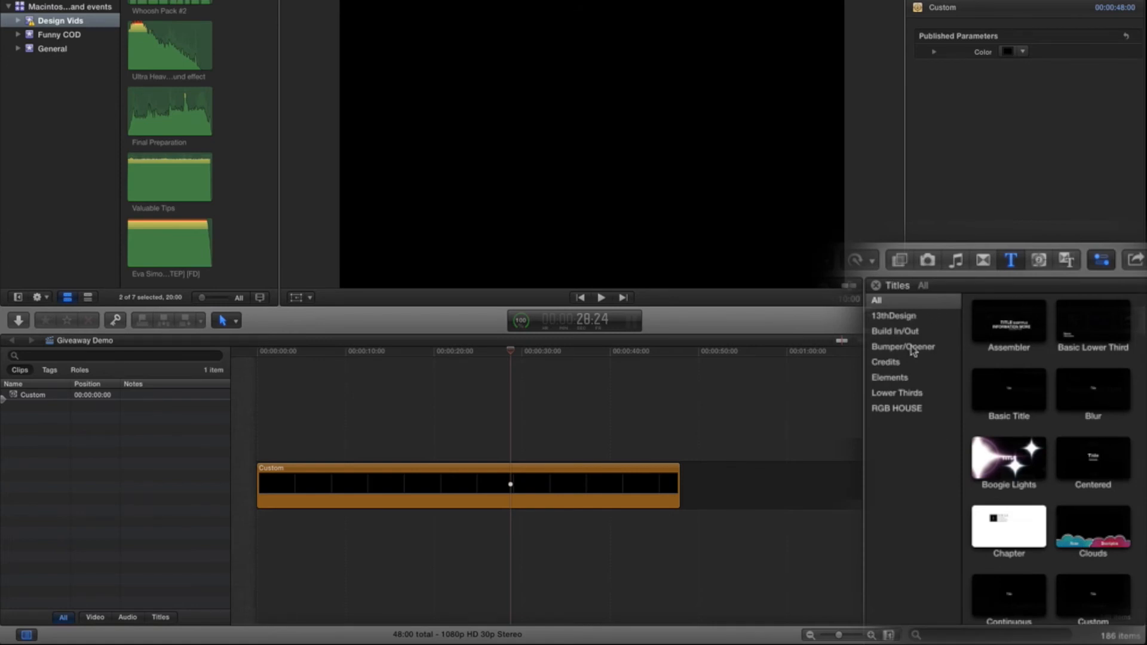
{"action": "mouse_move", "coordinate": [899, 324]}
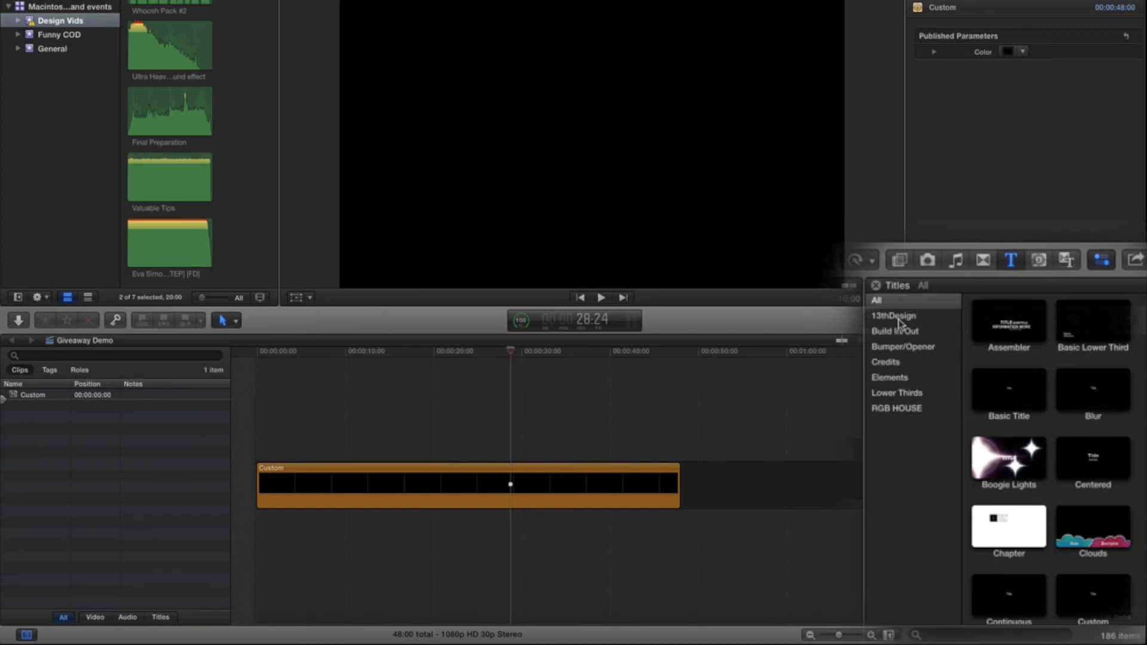
Filter the Titles browser to the 13thDesign category
{"action": "left_click", "coordinate": [893, 316]}
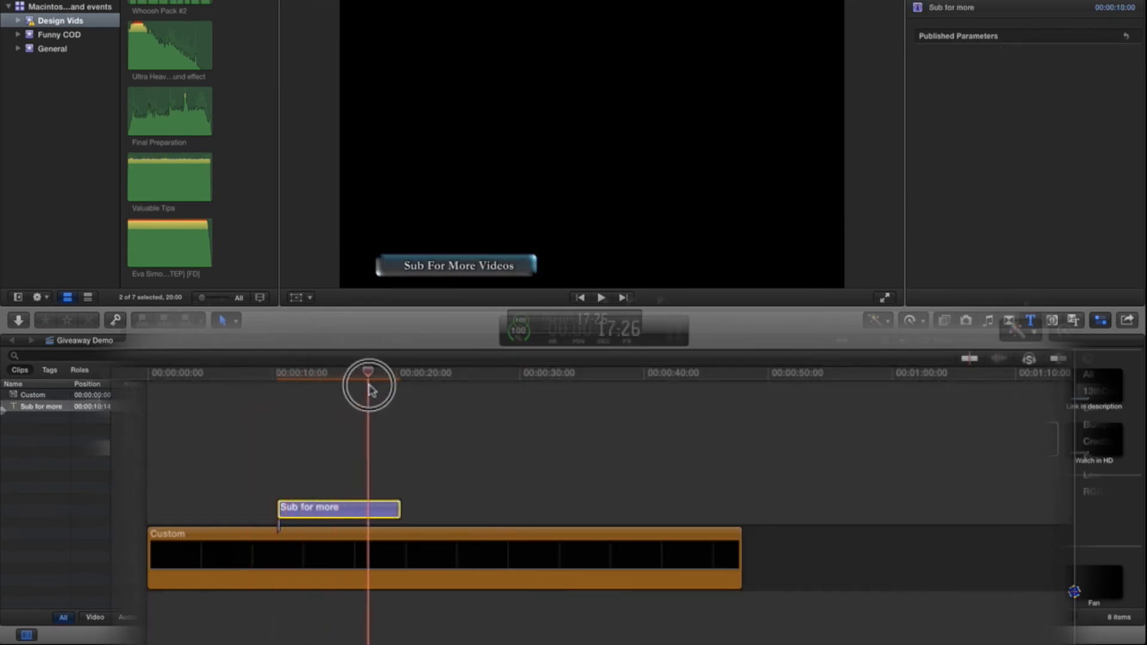
Move the playhead back to the title's previous edit point
{"action": "left_click", "coordinate": [580, 298]}
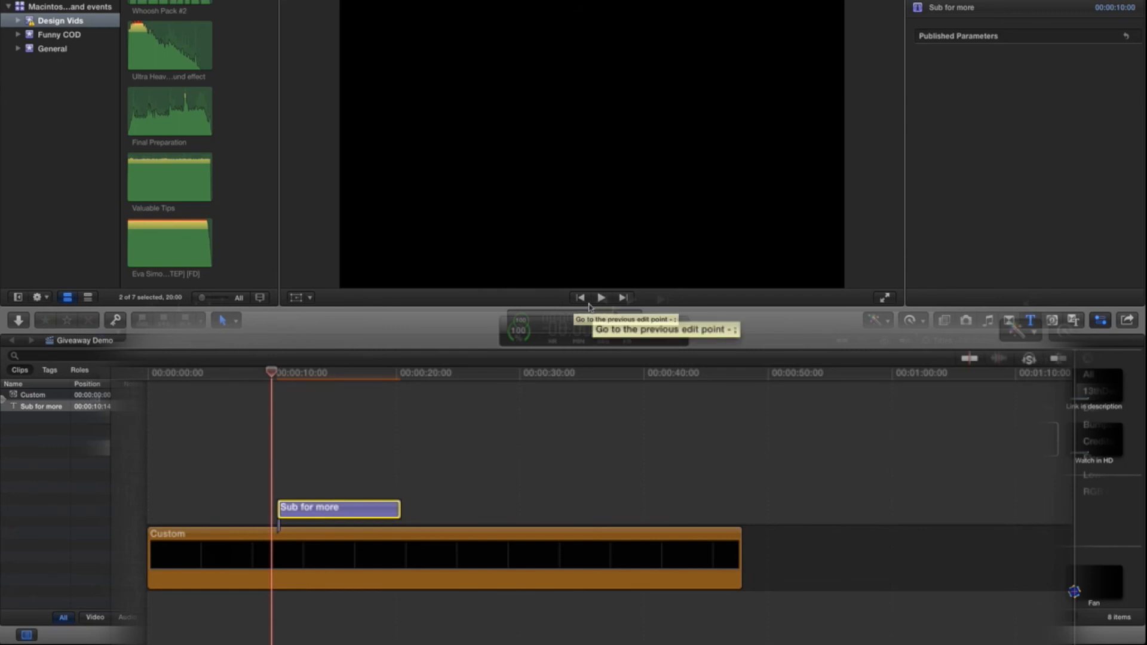
{"action": "left_click", "coordinate": [602, 297]}
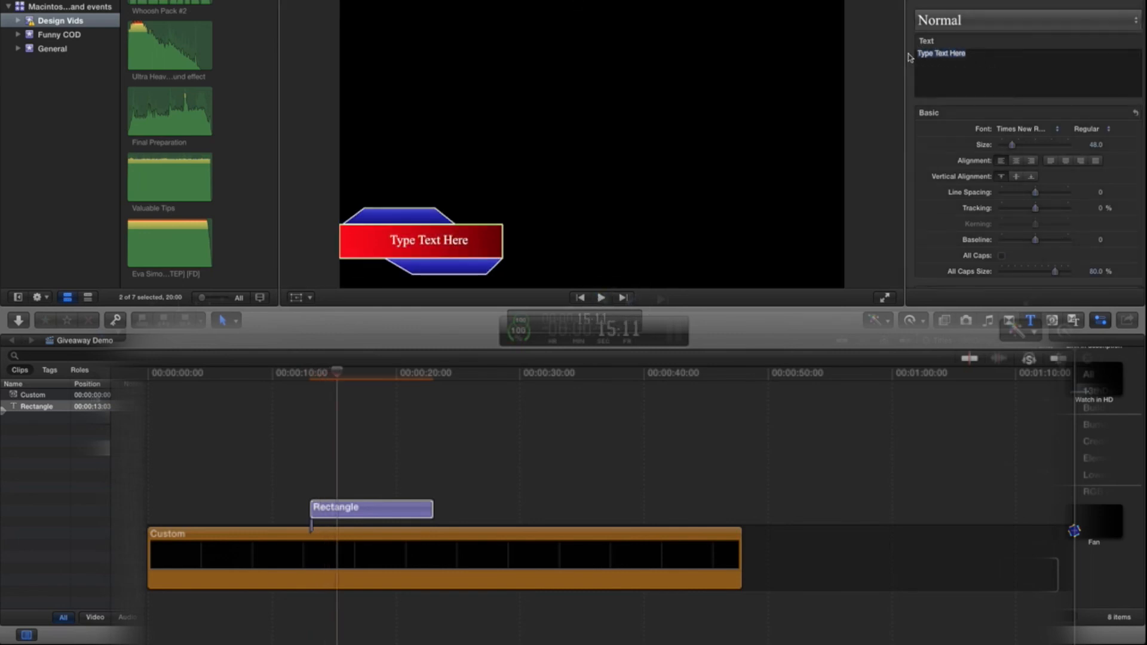
Change the Rectangle title text to 'testing' and lengthen the clip by 1:17
{"action": "type", "text": "testing"}
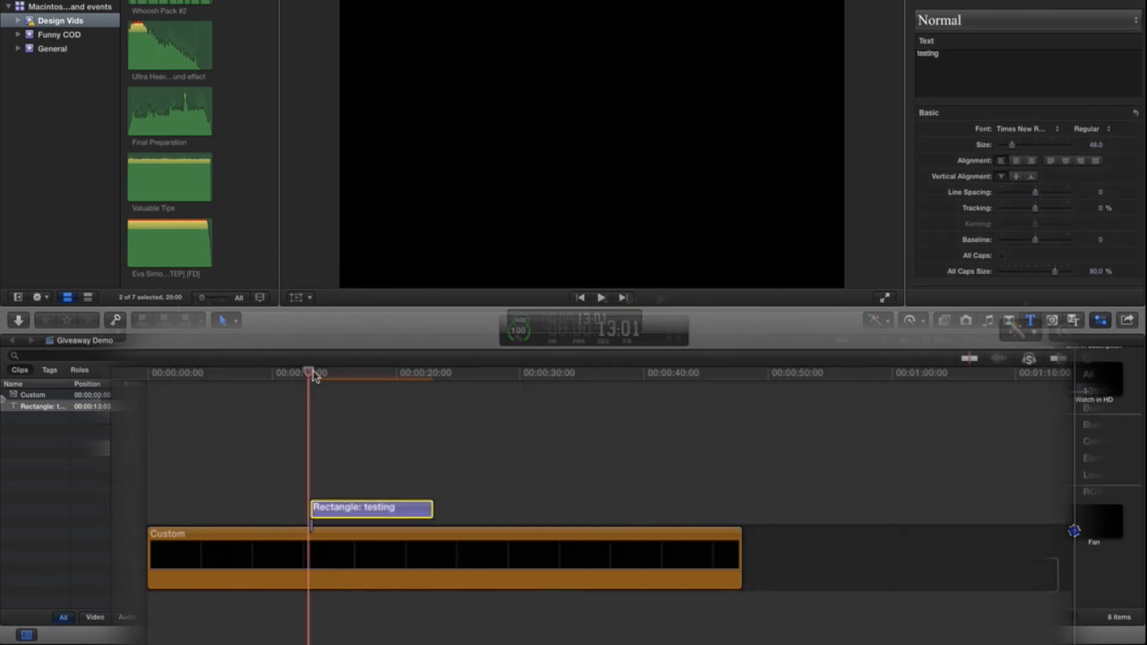
{"action": "left_click_drag", "start_coordinate": [430, 508], "coordinate": [454, 509]}
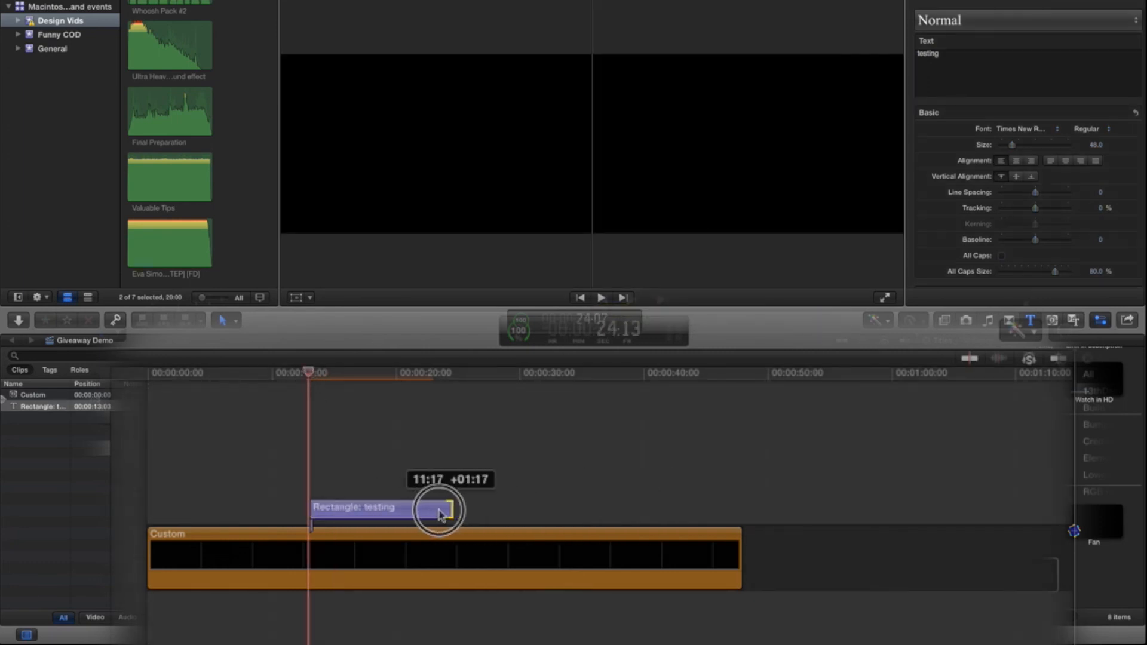